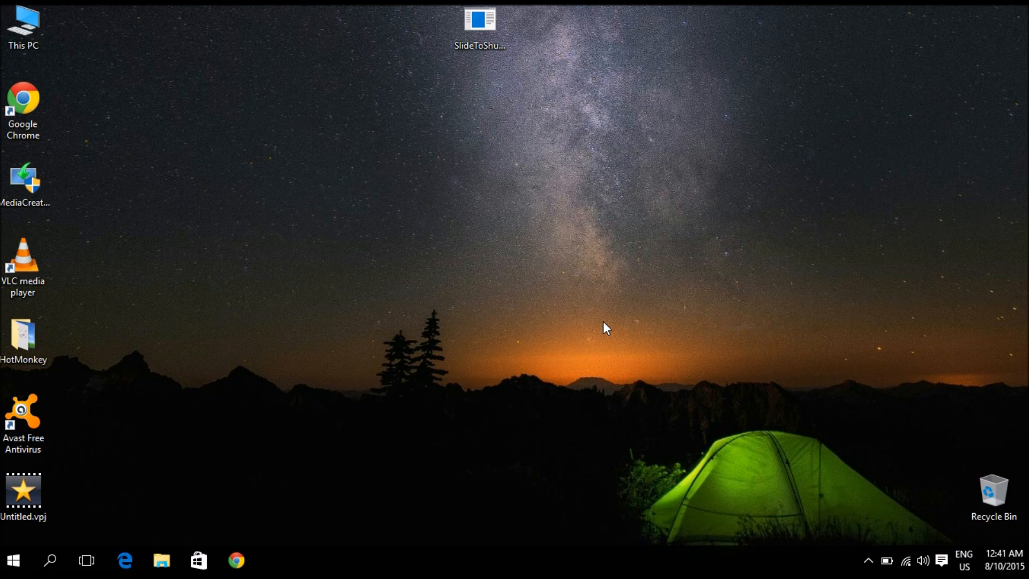
mouse_move(442, 141)
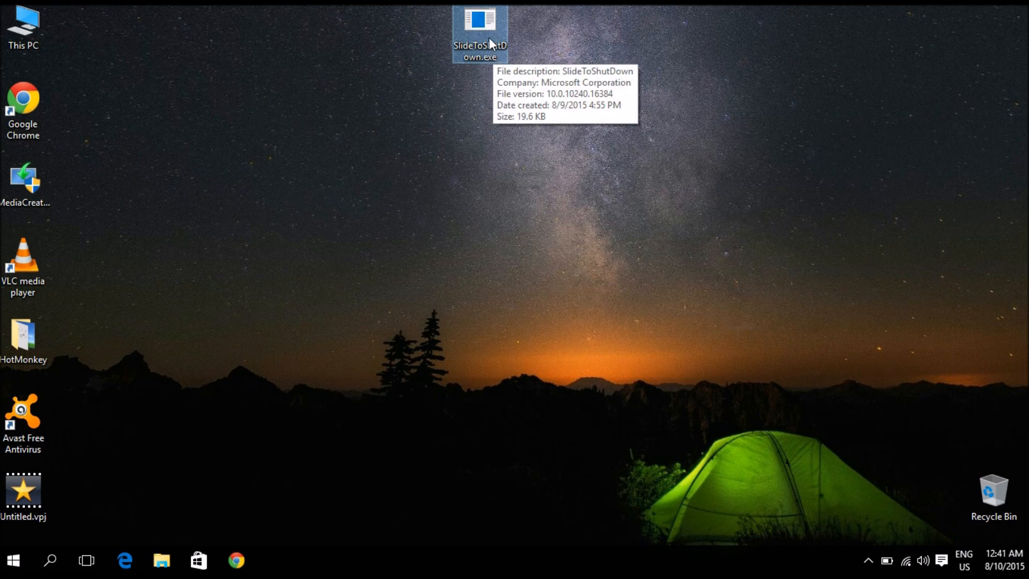
Step: Open File Explorer from the Start menu and maximize its window
double_click(478, 20)
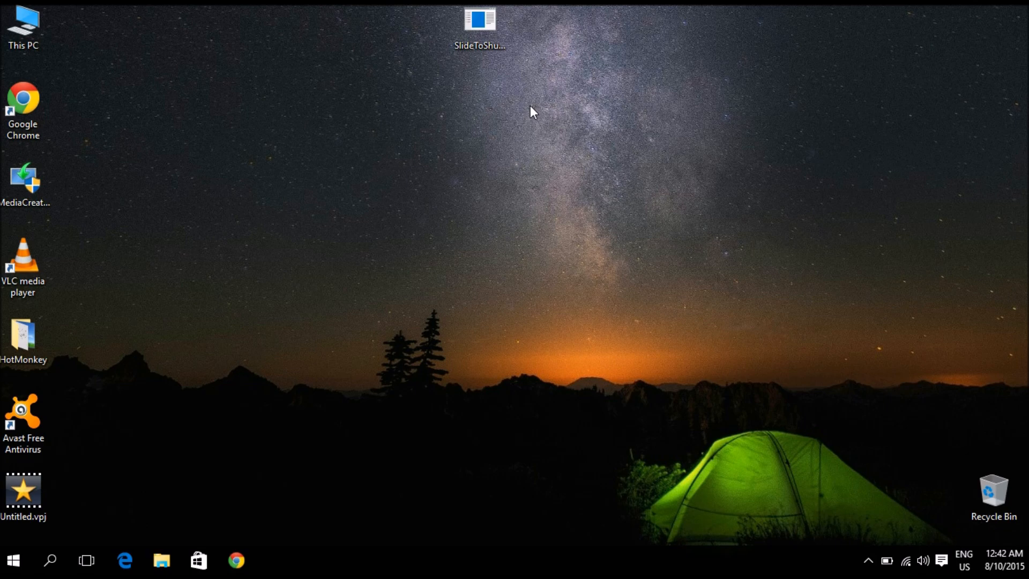
mouse_move(522, 110)
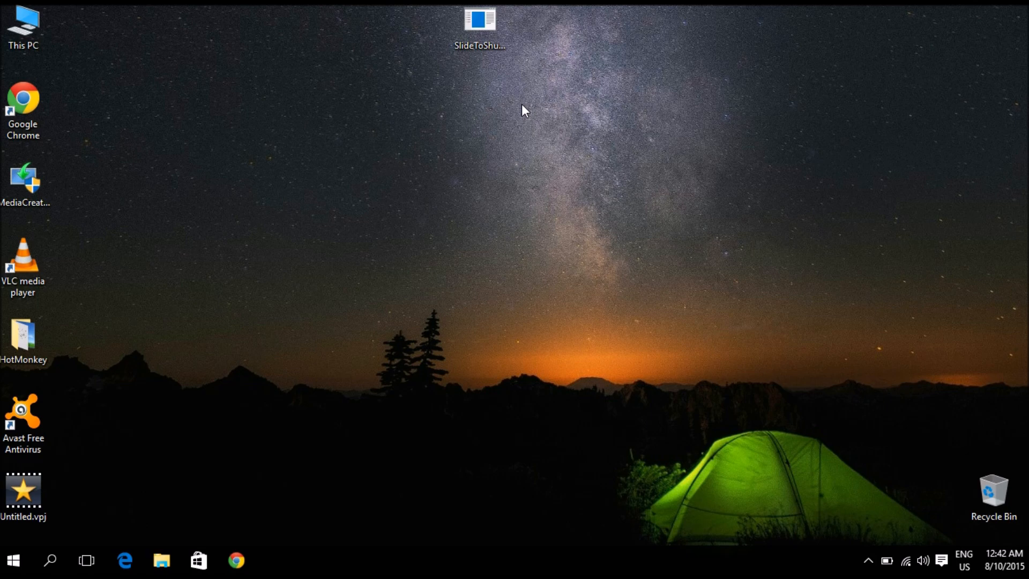
mouse_move(514, 99)
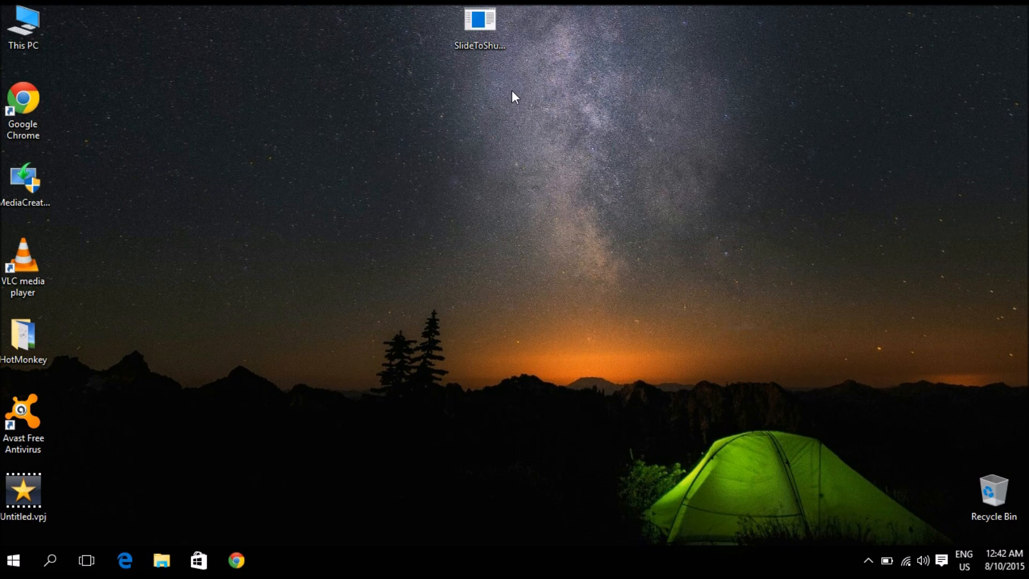
left_click(480, 20)
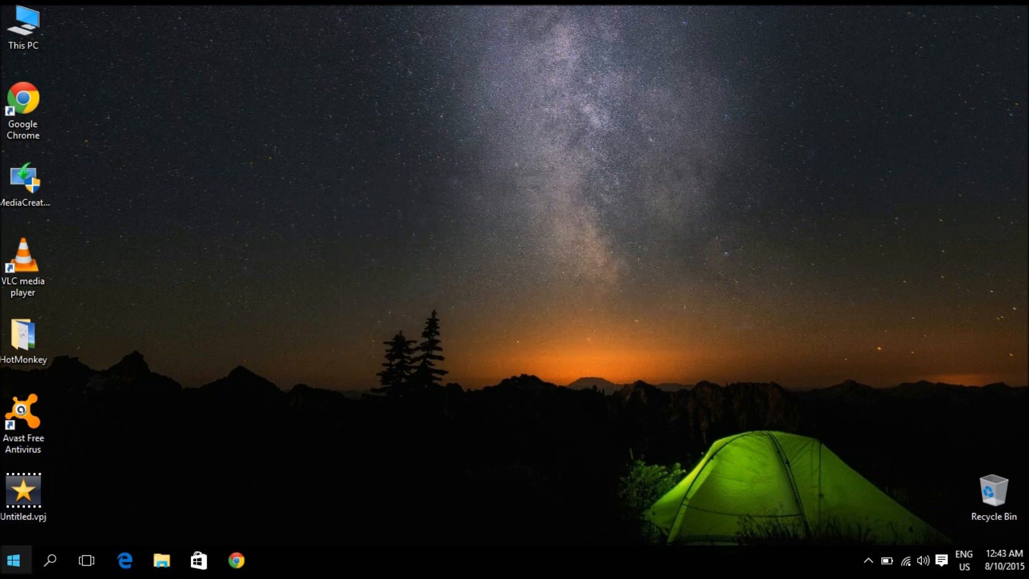
left_click(13, 561)
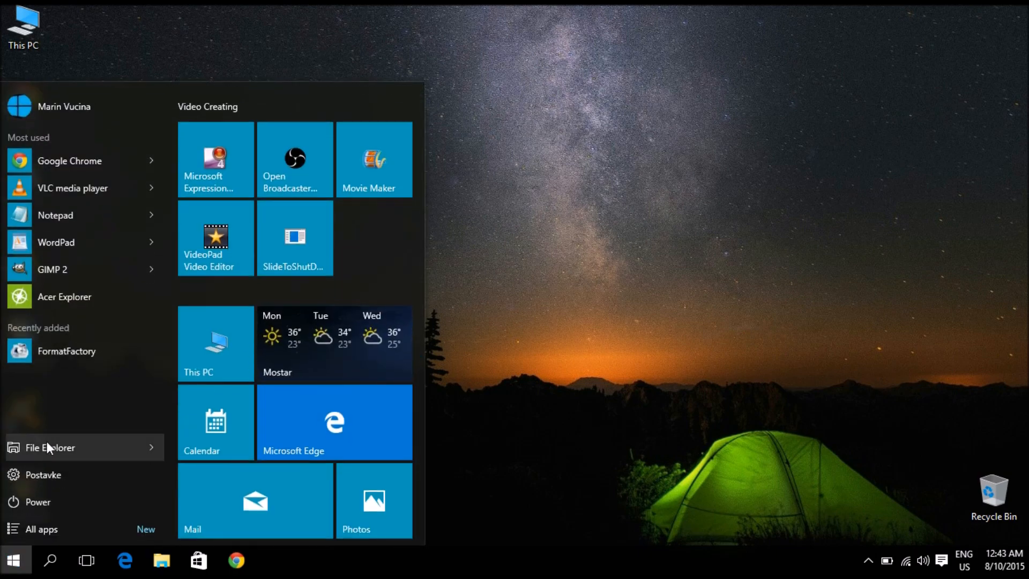
left_click(51, 448)
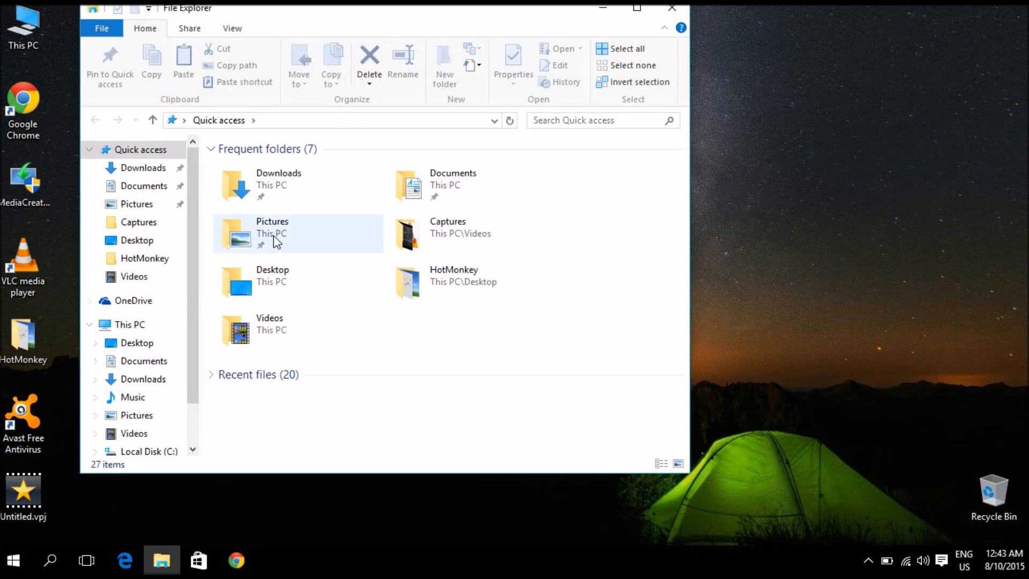
left_click(636, 7)
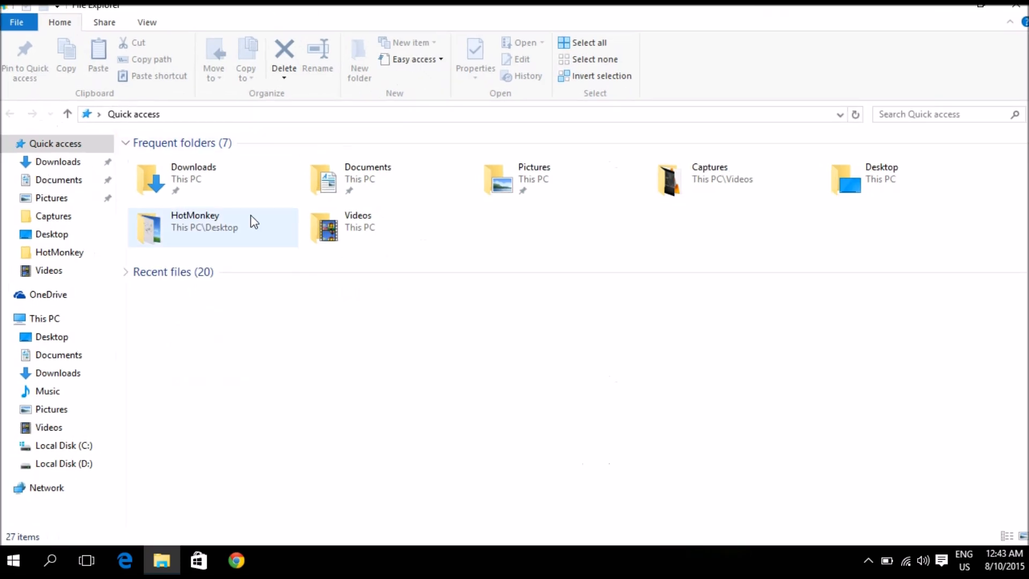
Step: Browse from This PC through Local Disk (C:) and Windows into System32
left_click(43, 318)
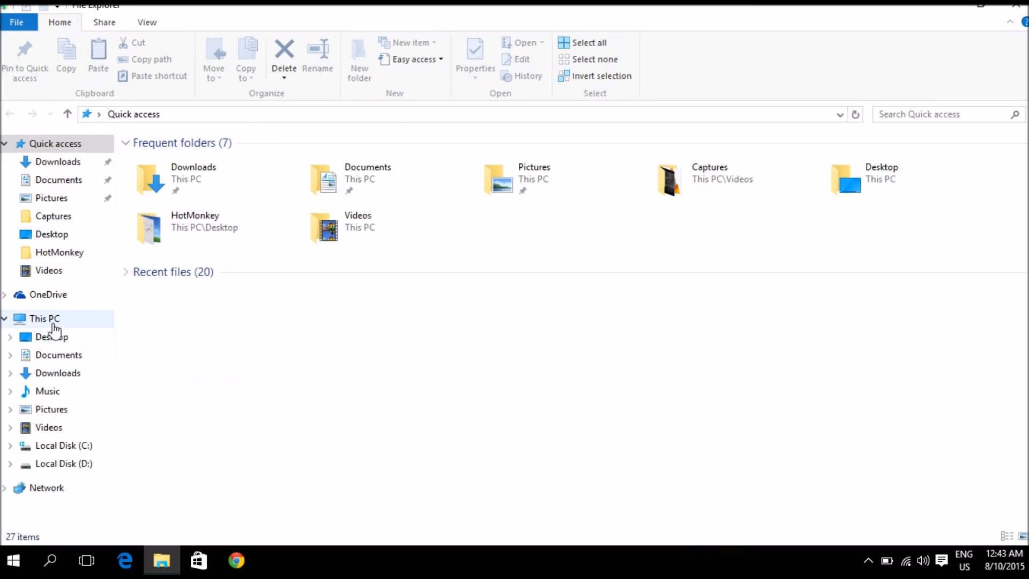
left_click(46, 319)
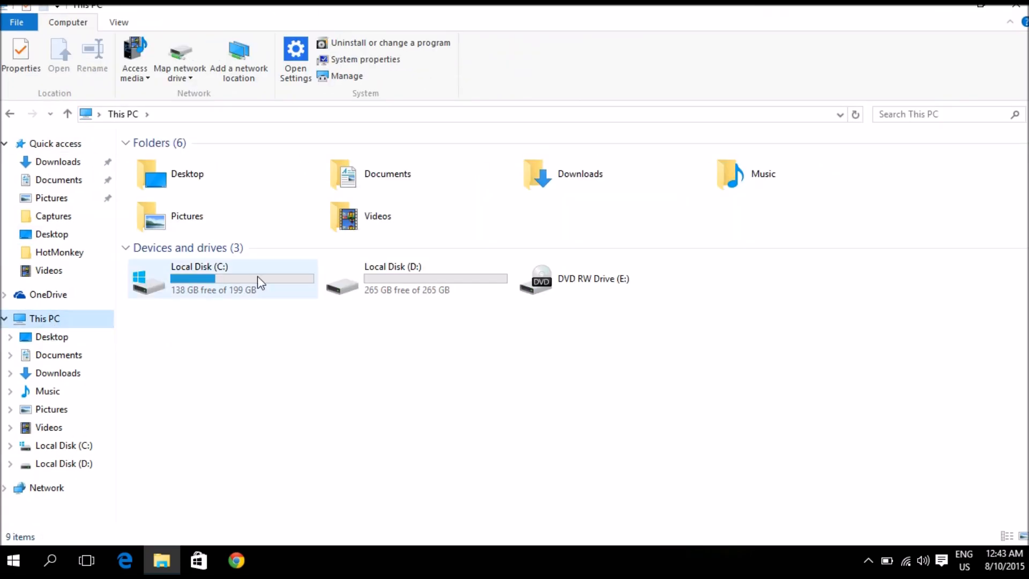
mouse_move(233, 282)
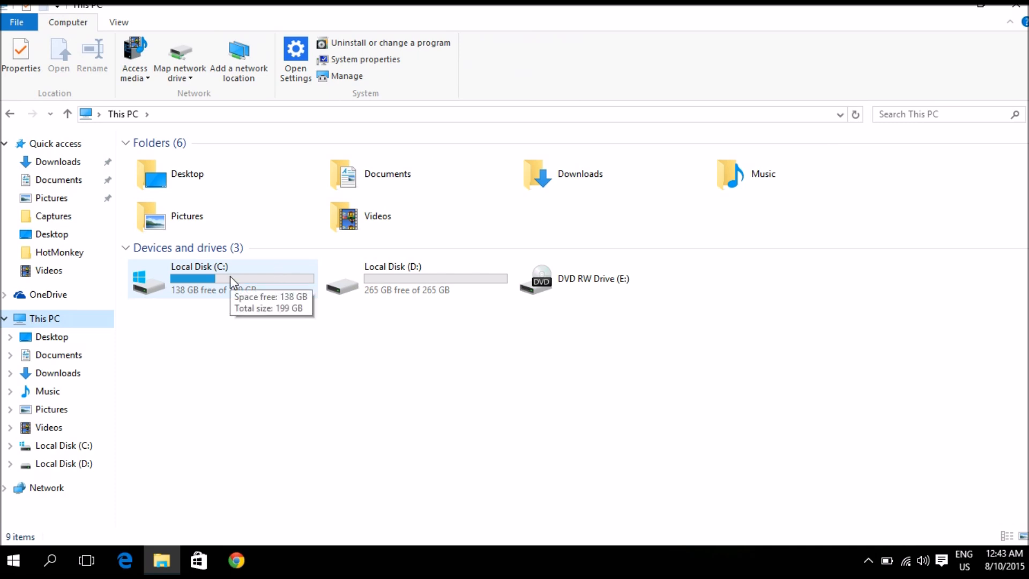
double_click(199, 279)
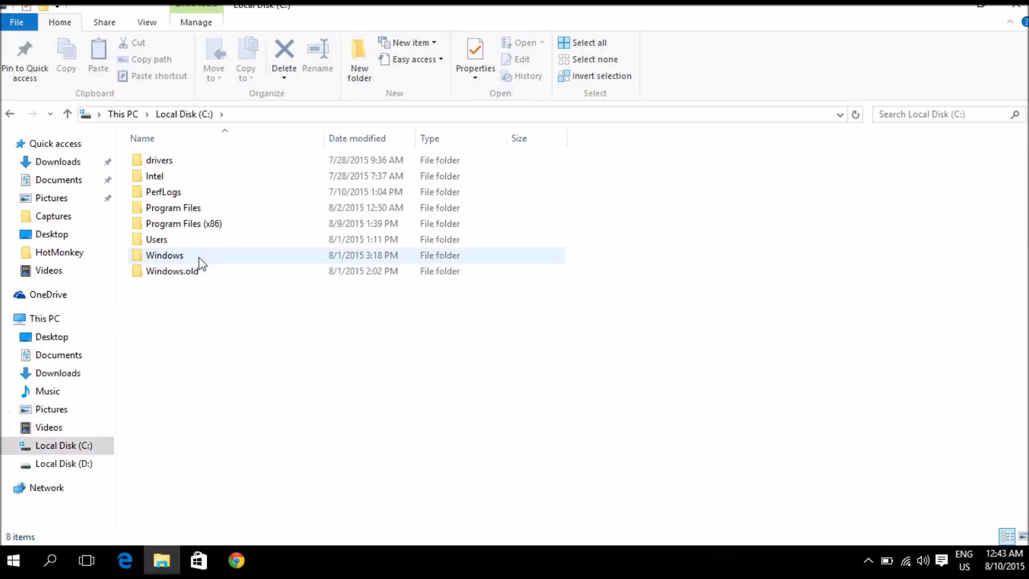
double_click(164, 256)
type("Temp")
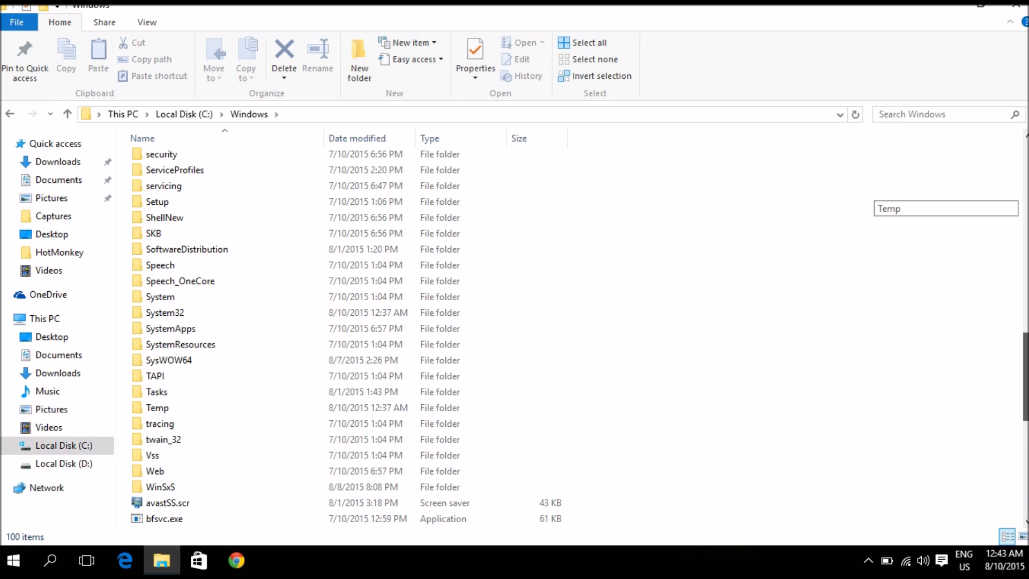
mouse_move(165, 312)
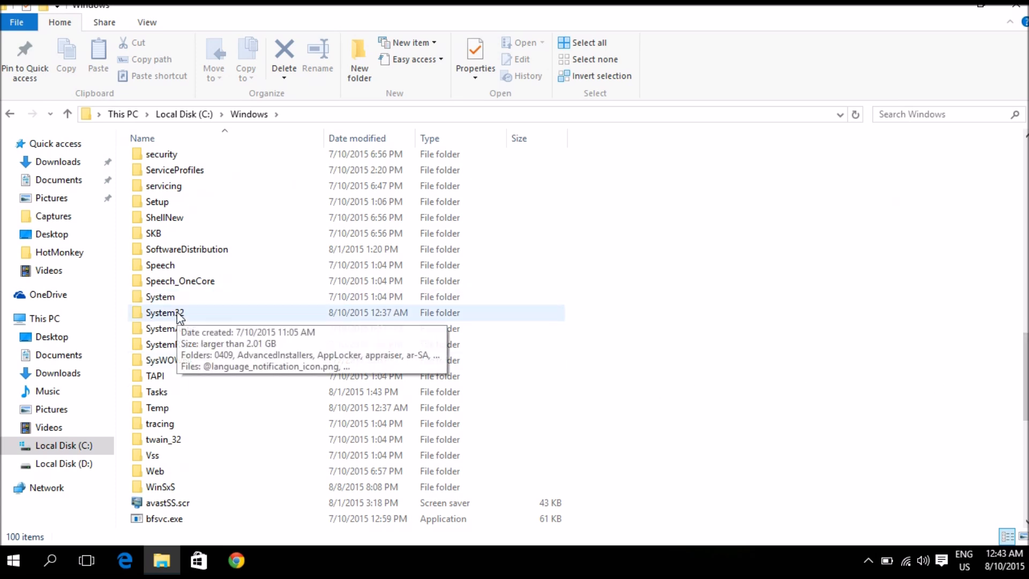
double_click(165, 312)
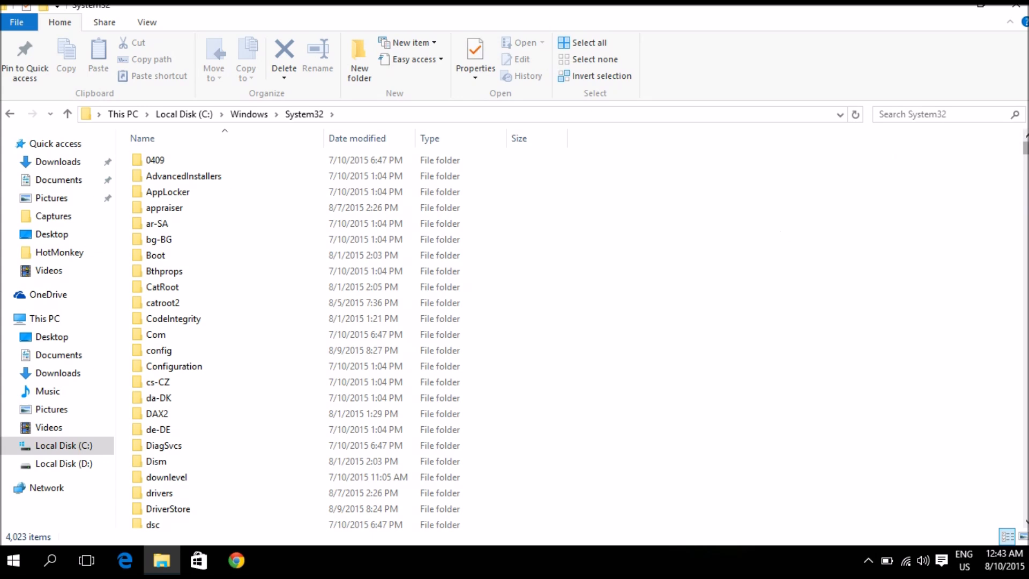
Step: Search System32 for 'slide'
left_click(935, 114)
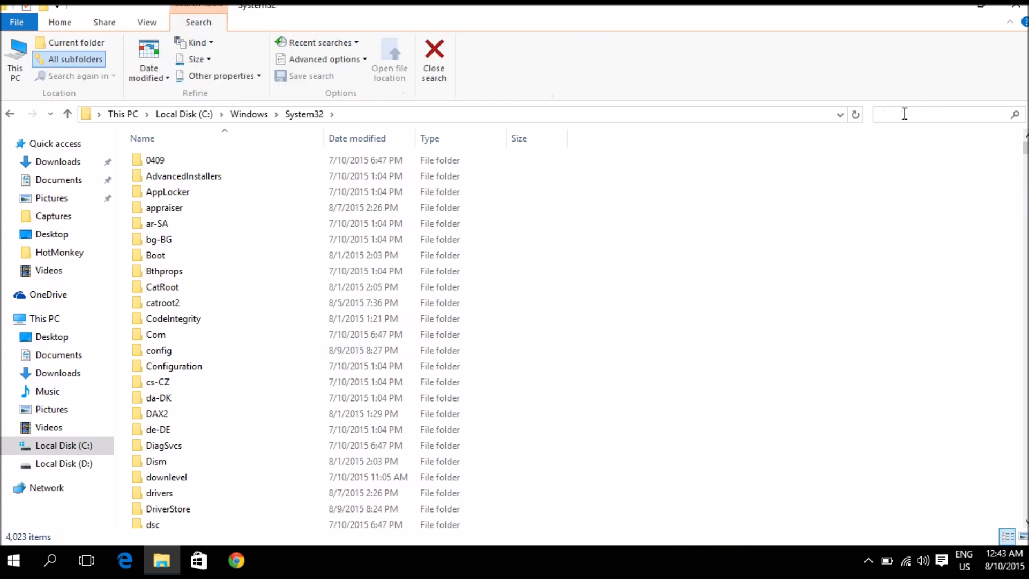
left_click(906, 114)
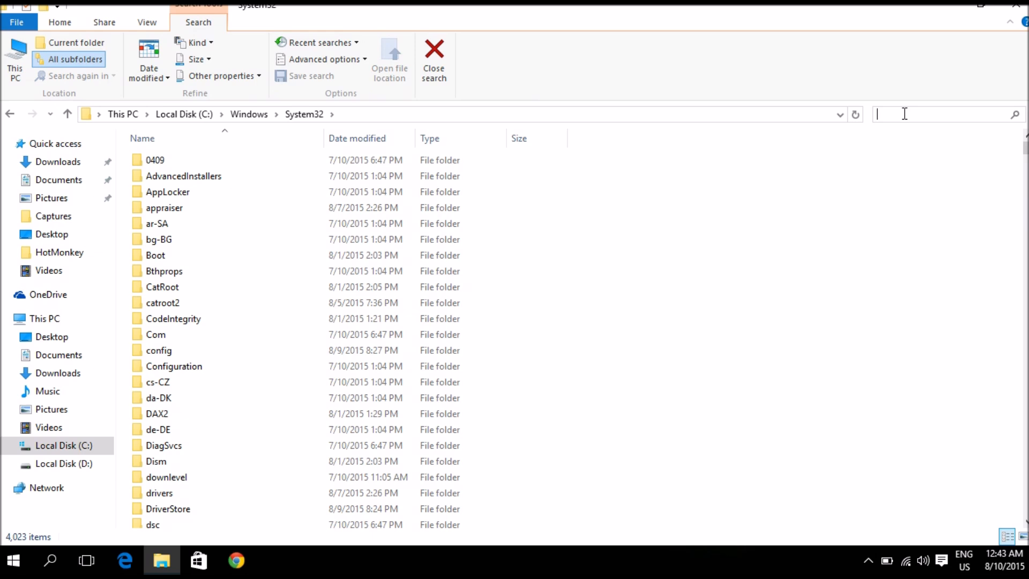
type("slide")
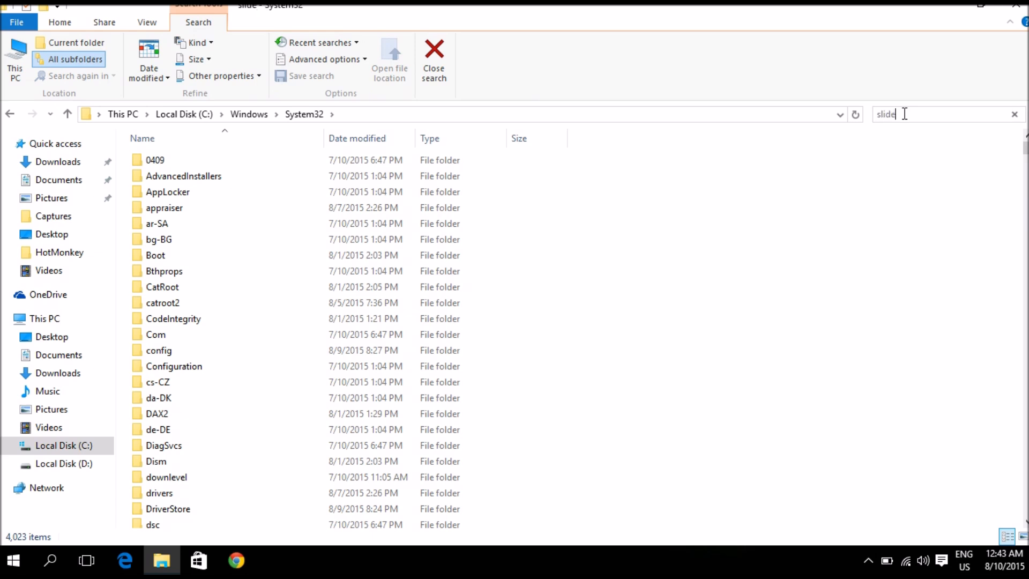
key("Enter")
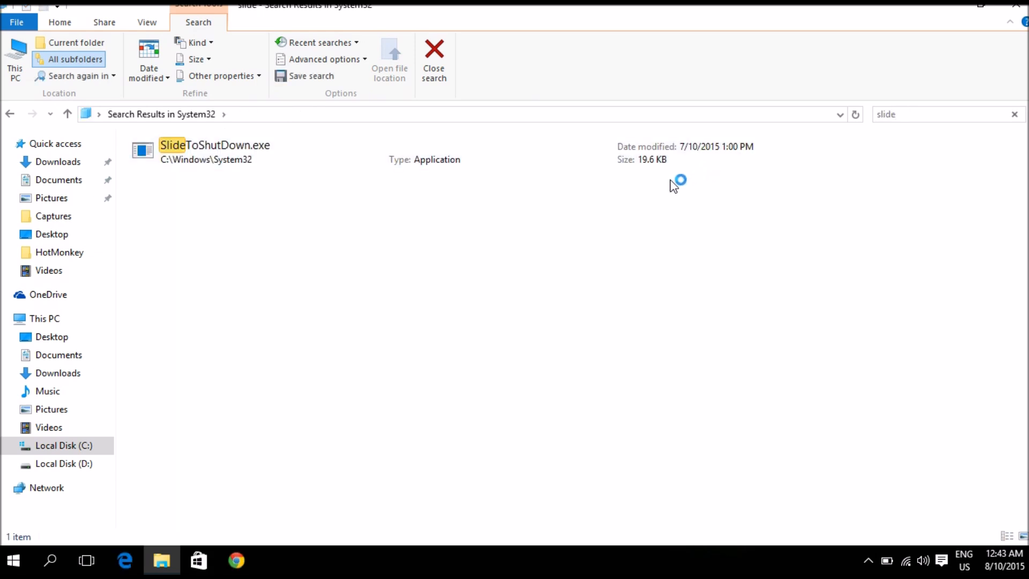
Step: Select SlideToShutDown.exe in the search results and copy it
left_click(234, 156)
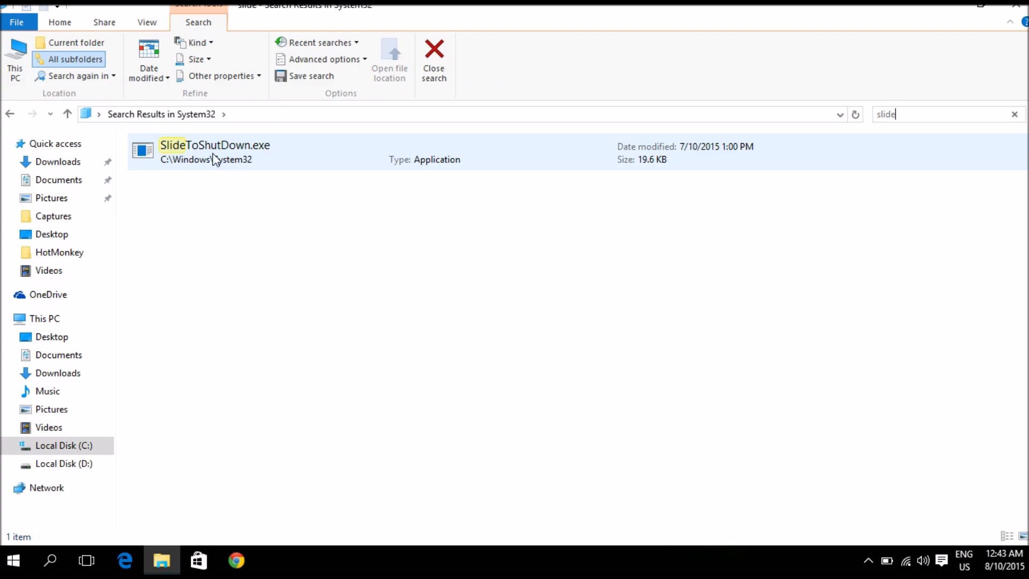
double_click(203, 145)
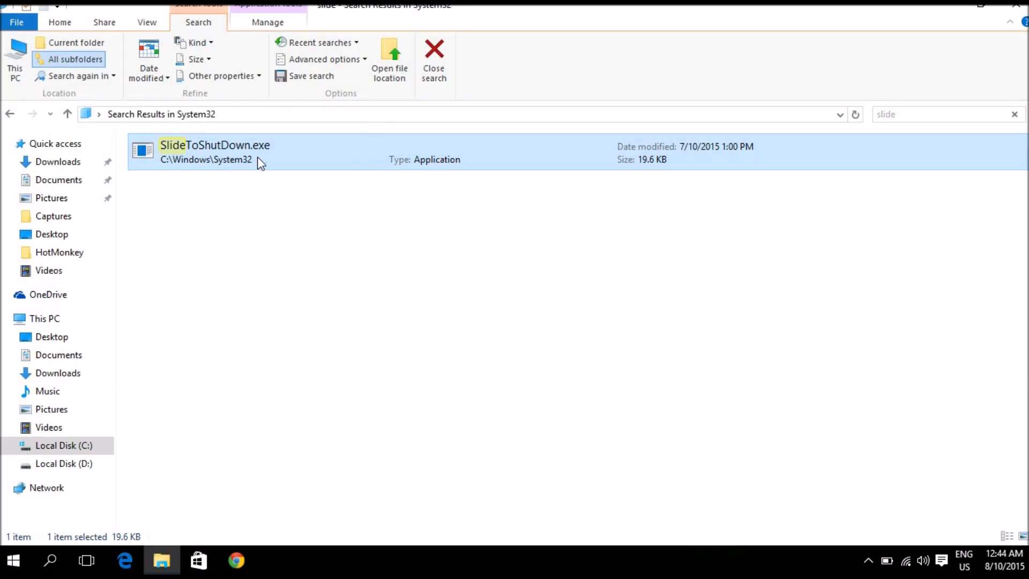
mouse_move(211, 150)
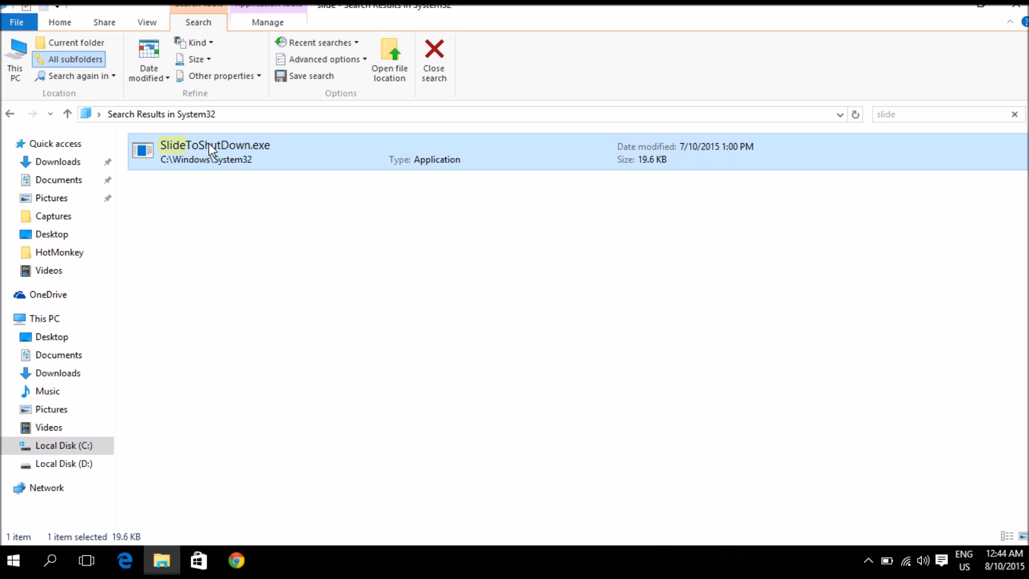
right_click(210, 152)
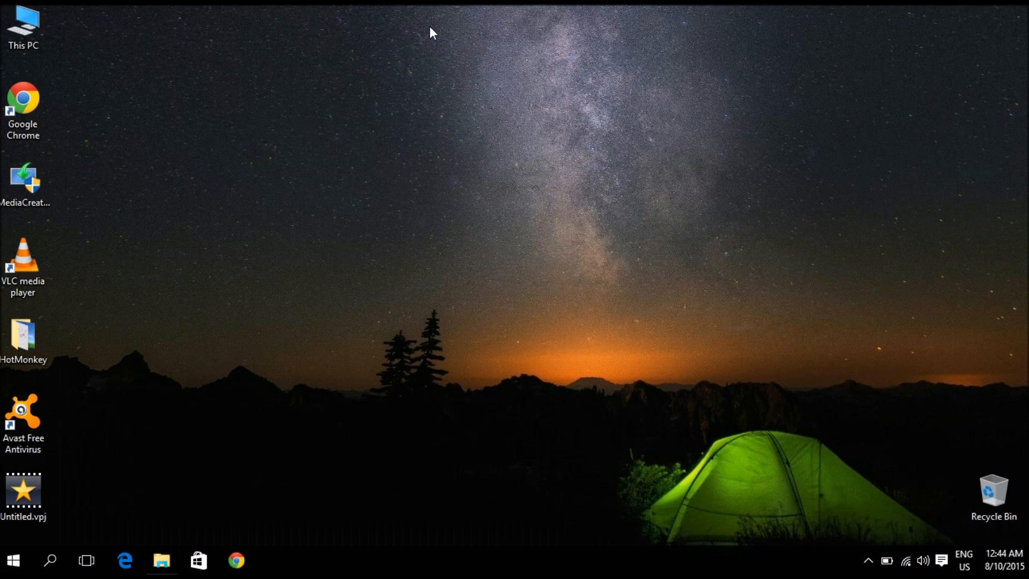
Step: Paste the copied SlideToShutDown.exe onto an empty spot on the desktop
right_click(430, 34)
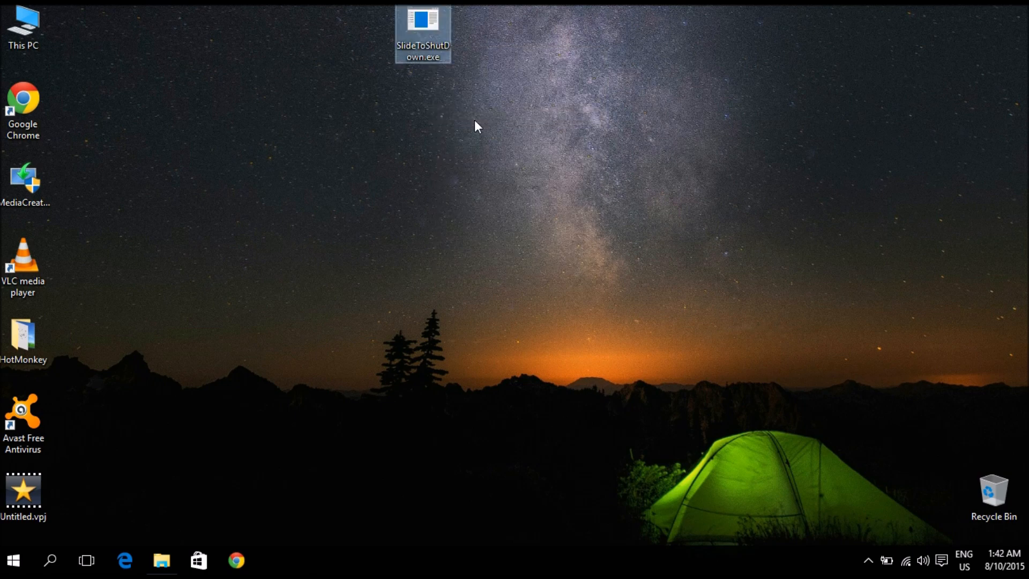
mouse_move(480, 107)
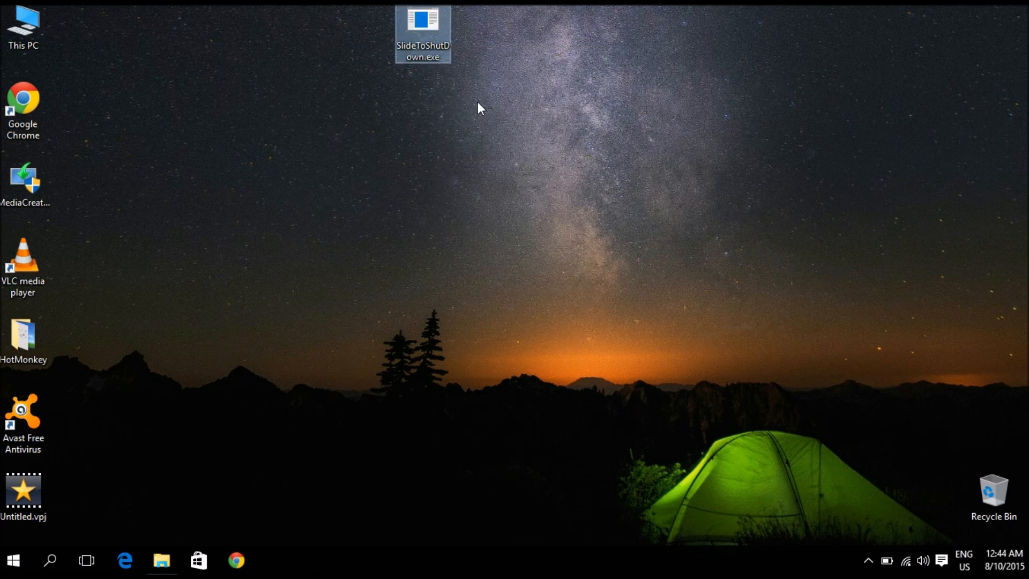
mouse_move(815, 412)
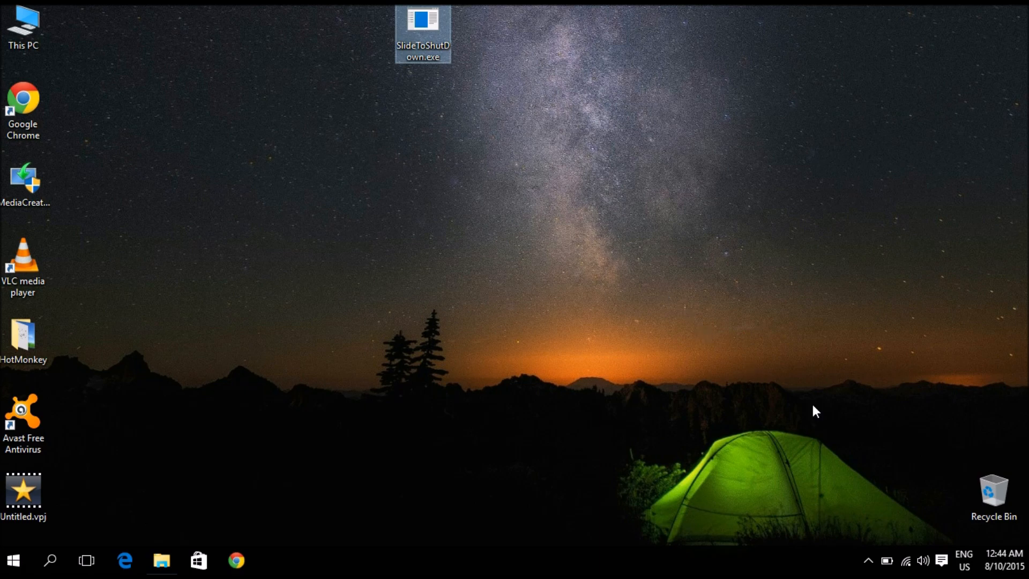
mouse_move(878, 516)
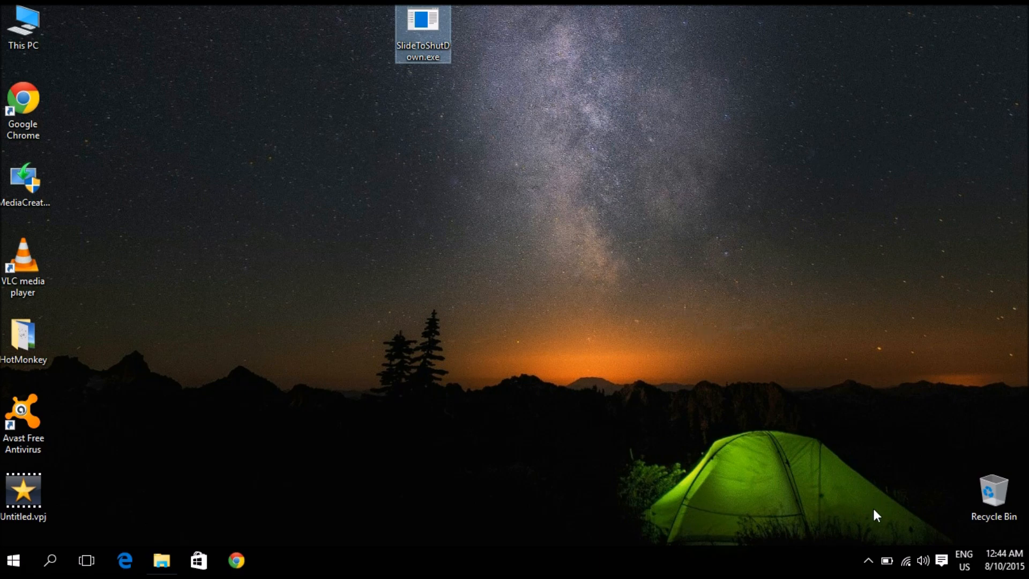
mouse_move(881, 536)
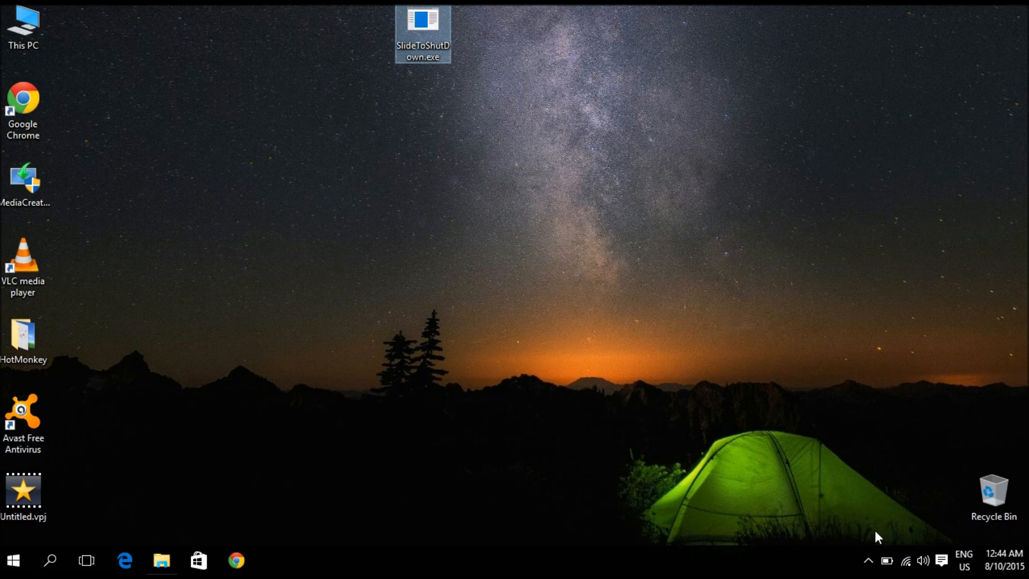
mouse_move(916, 543)
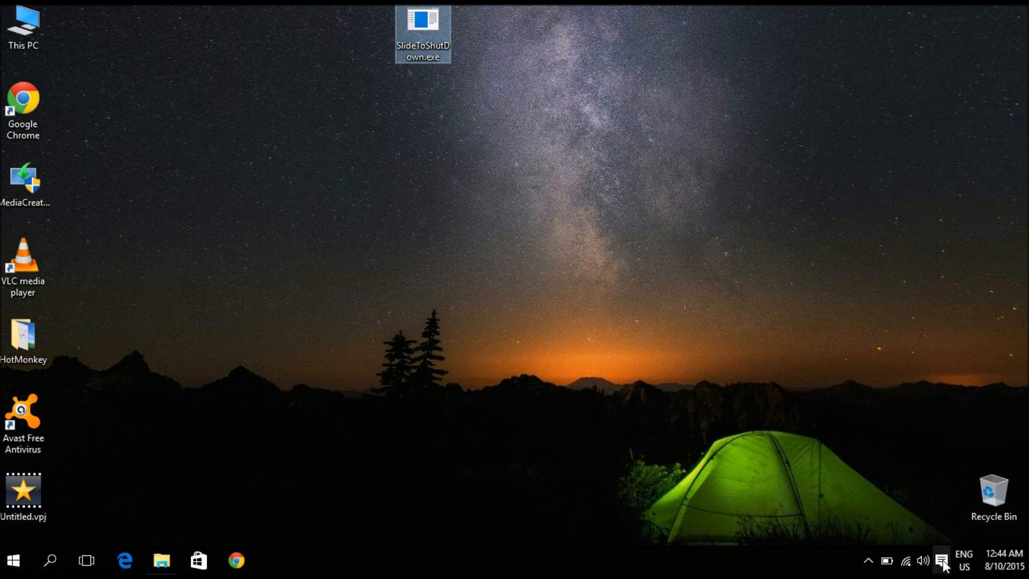
Step: Turn on Tablet mode from the Action Center quick actions
left_click(941, 560)
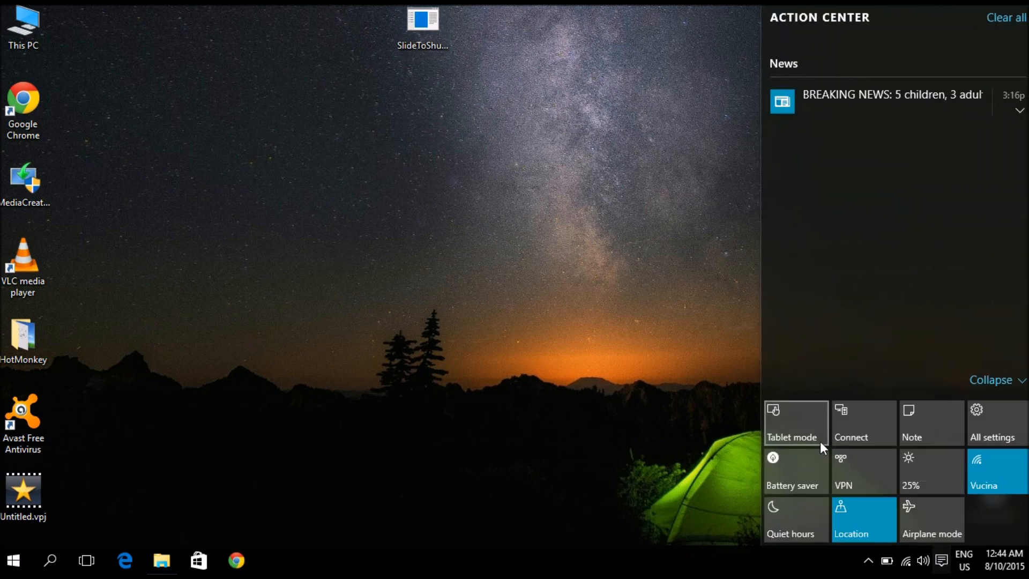
left_click(796, 422)
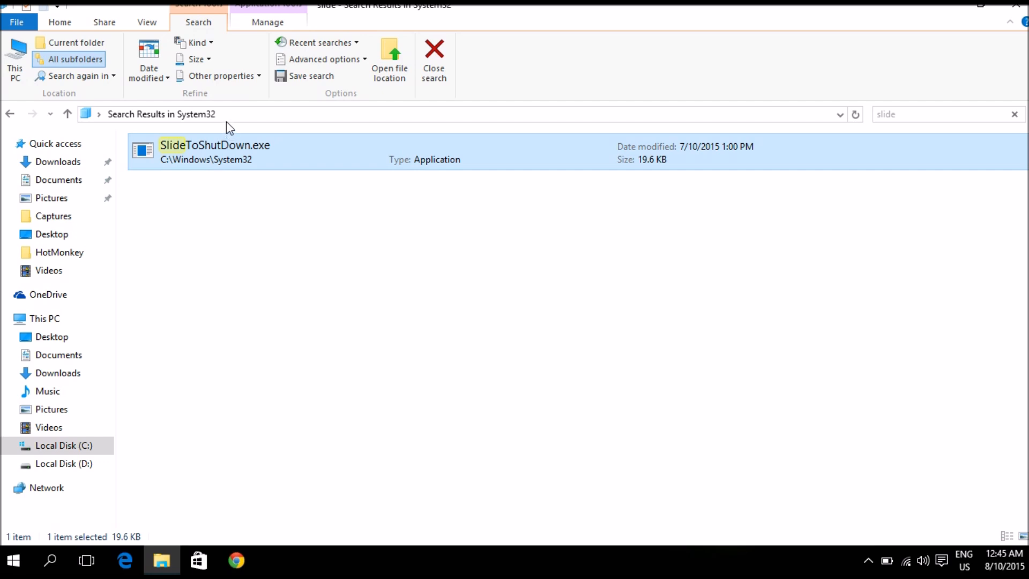
Step: Pin SlideToShutDown.exe from the search results to Start, then bring up Start
right_click(201, 151)
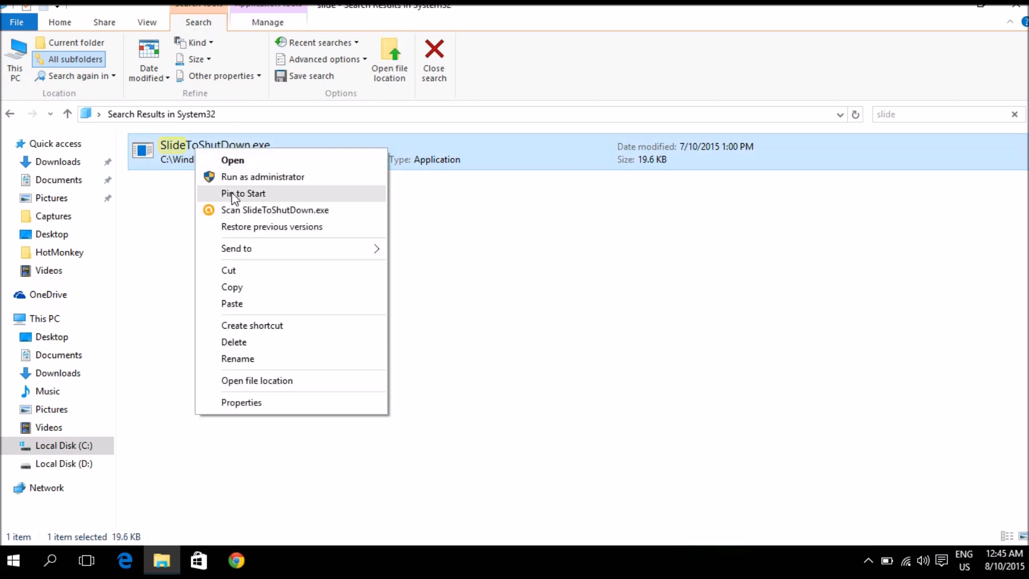
left_click(243, 194)
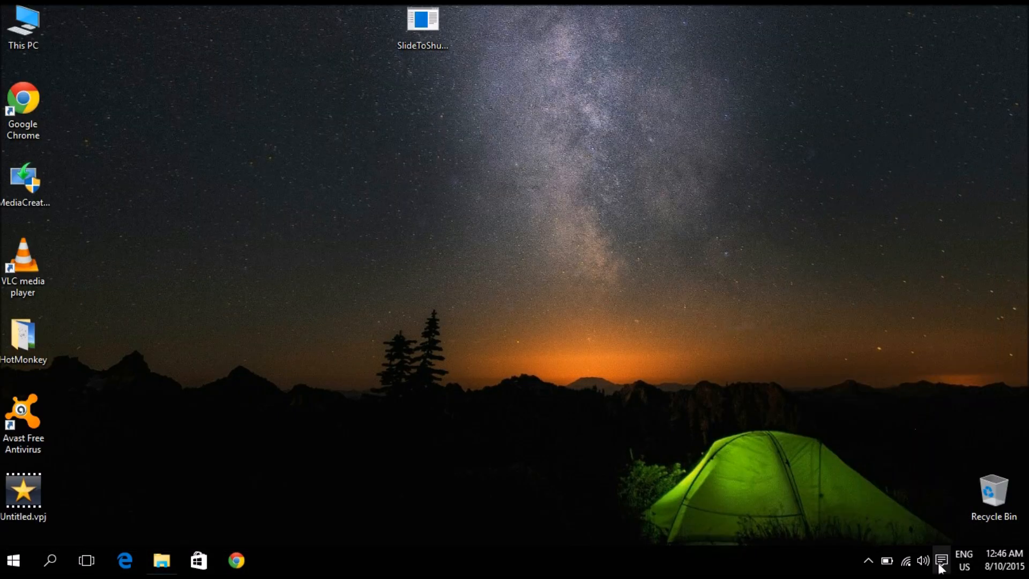
mouse_move(943, 562)
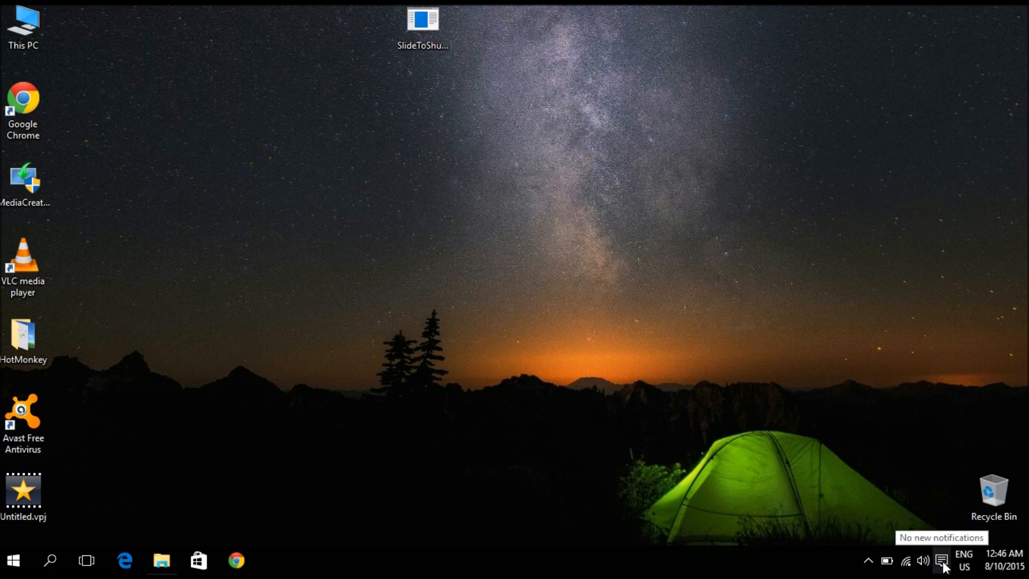
left_click(942, 561)
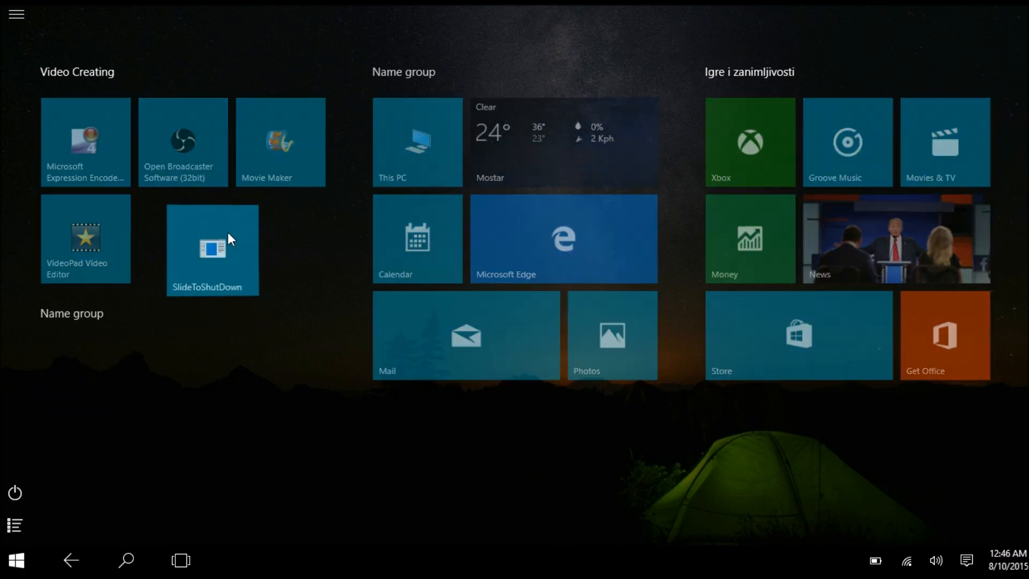
Step: Check the SlideToShutDown tile's options, then launch it to show slide-to-shut-down
right_click(216, 246)
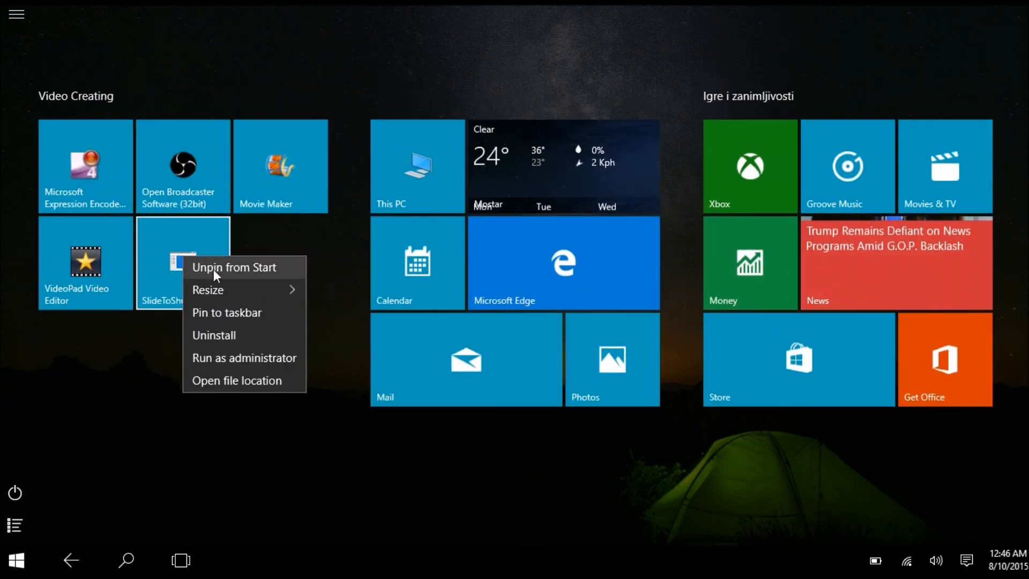
left_click(234, 268)
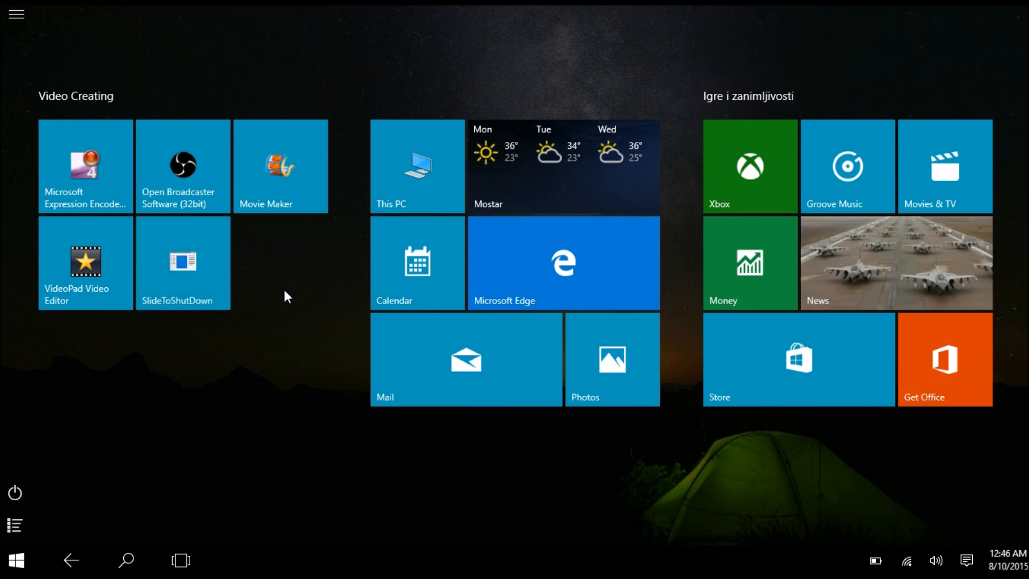
mouse_move(191, 269)
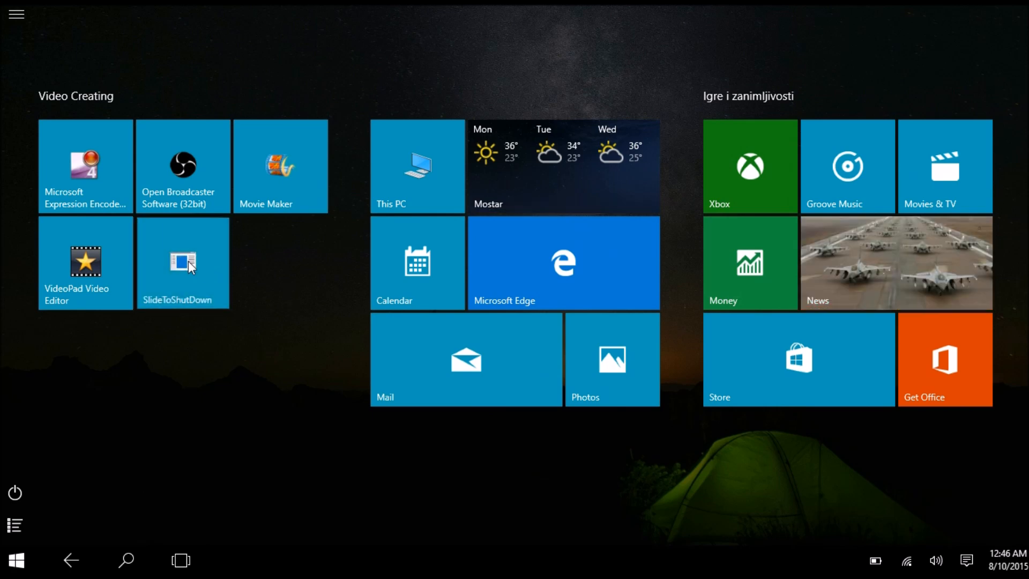
left_click(182, 262)
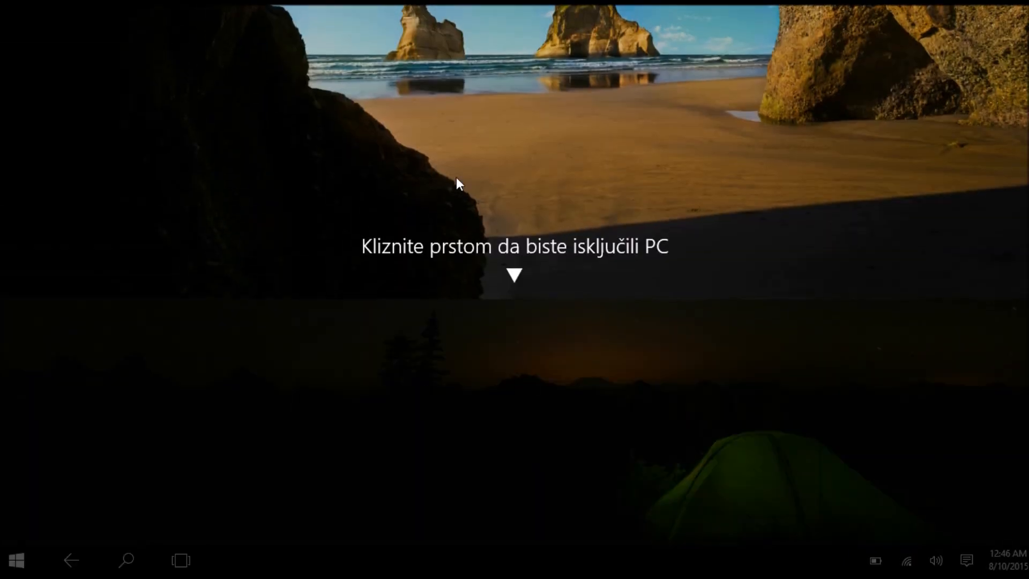